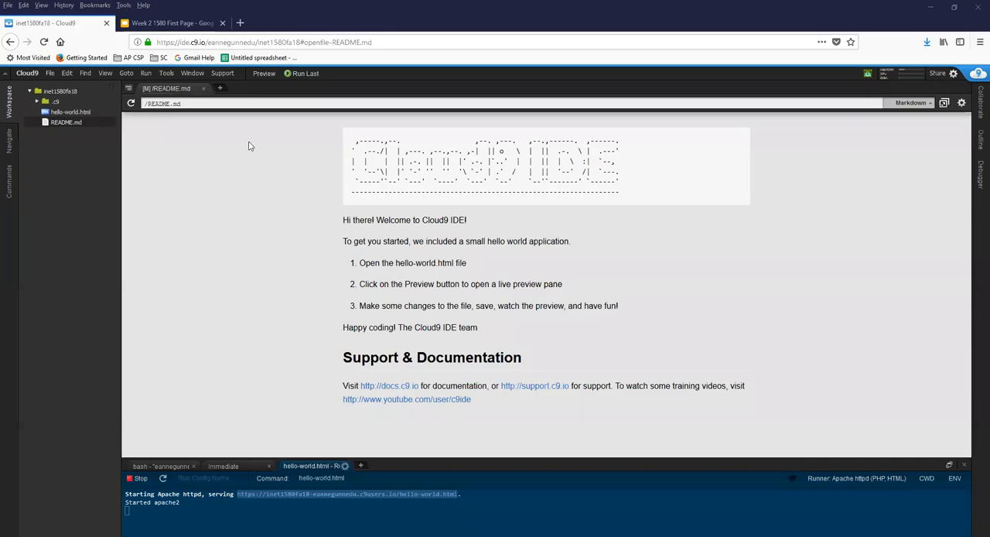
pyautogui.moveTo(280, 209)
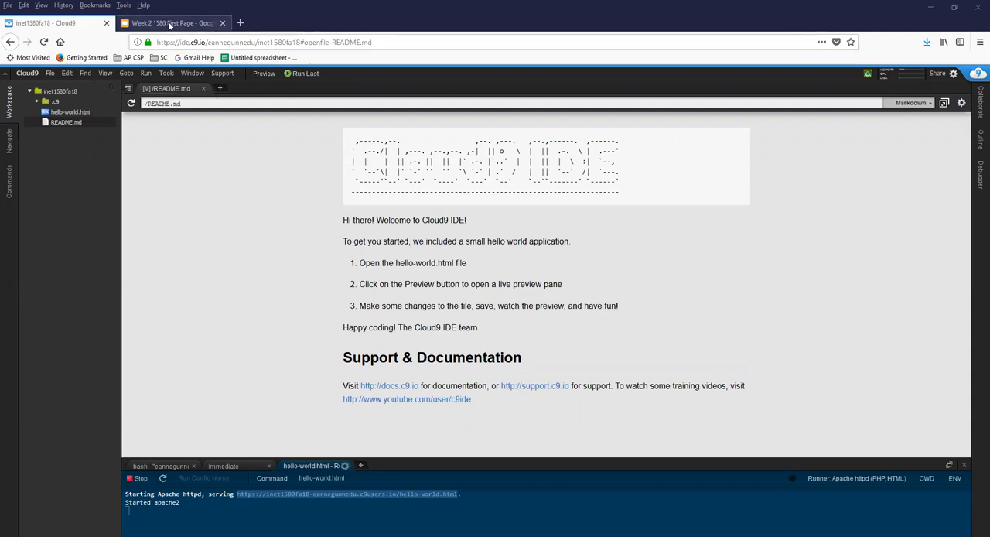
# - Bring up the Week 2 presentation slide showing the required folder and file structure
pyautogui.click(172, 22)
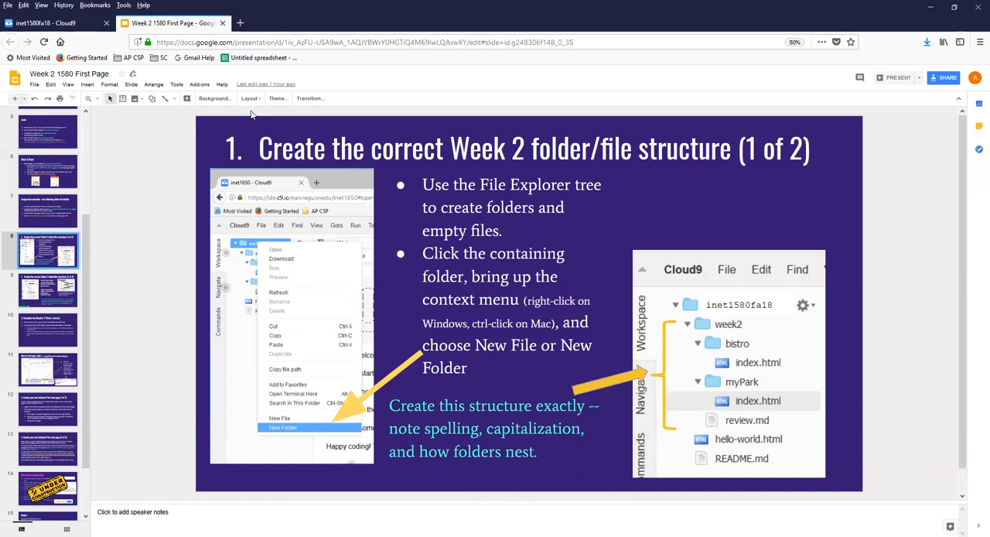
pyautogui.moveTo(52, 24)
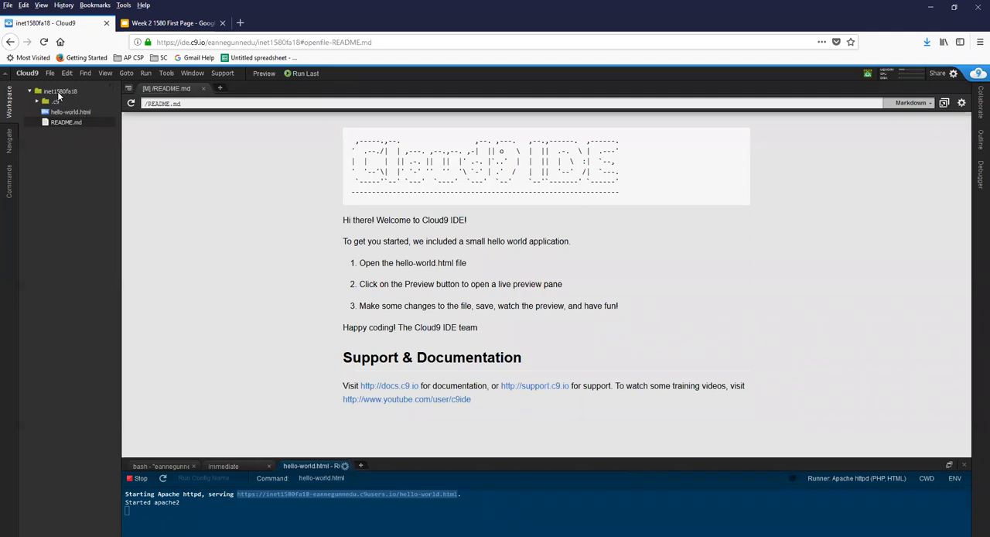
# - Add a new week2 folder at the top level of the Cloud9 workspace tree
pyautogui.rightClick(58, 90)
pyautogui.write('week 2')
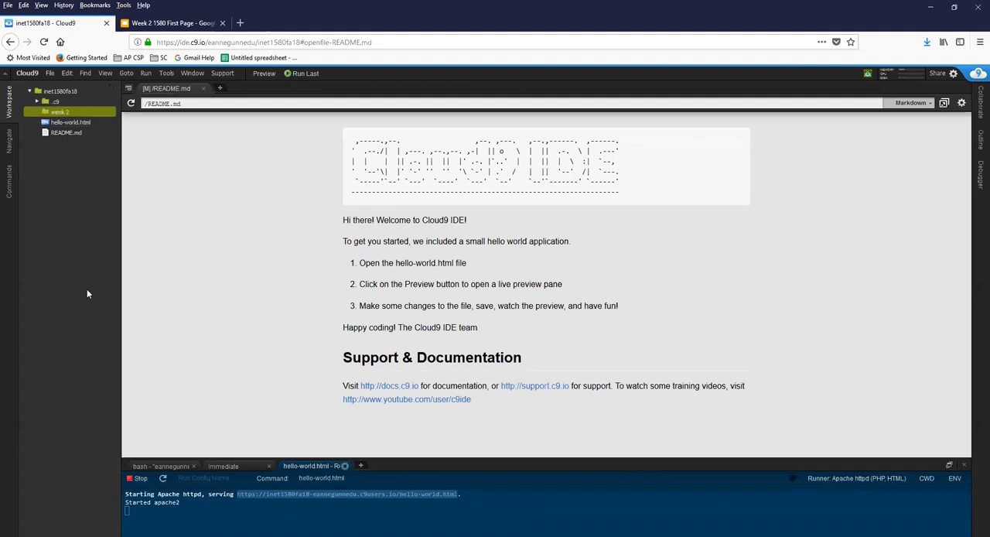
pyautogui.rightClick(59, 111)
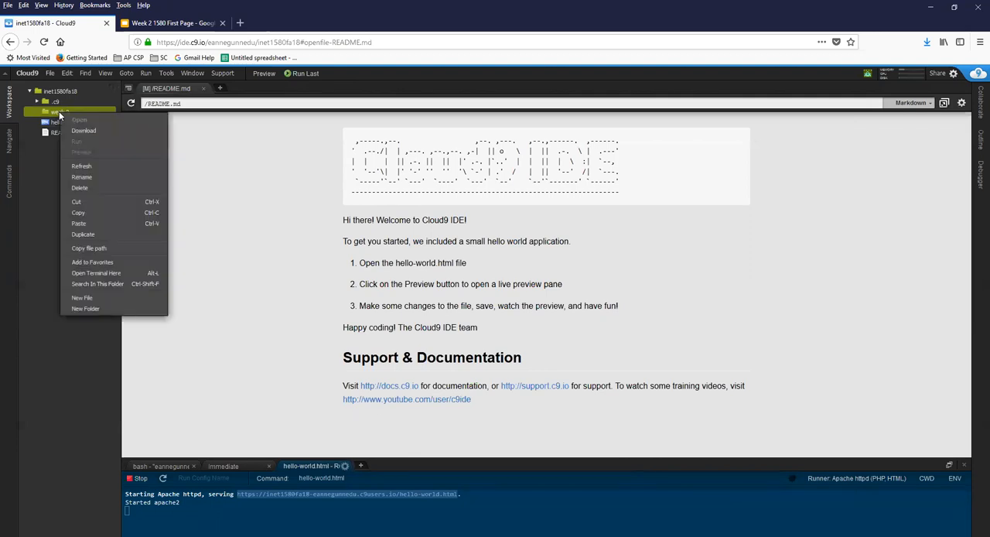
pyautogui.moveTo(88, 248)
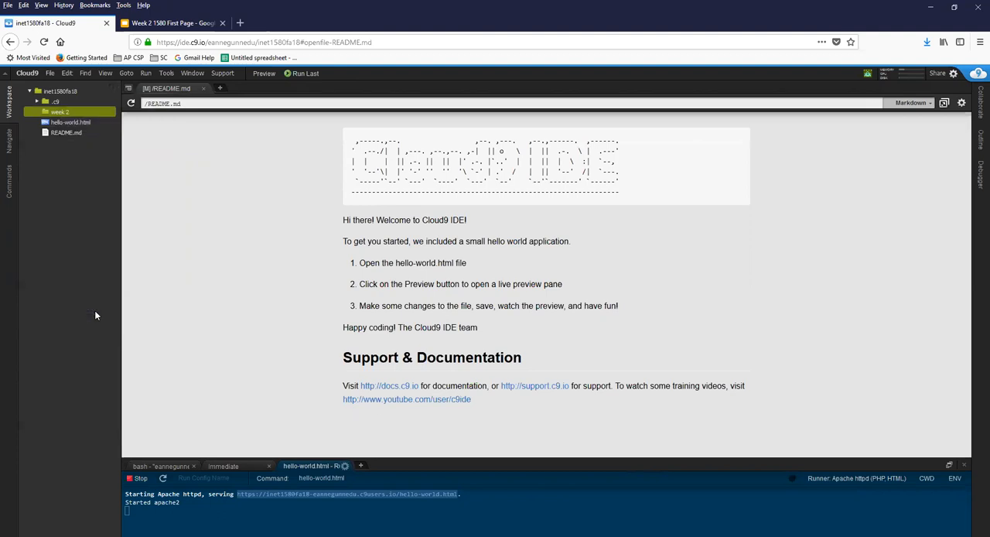
pyautogui.click(59, 112)
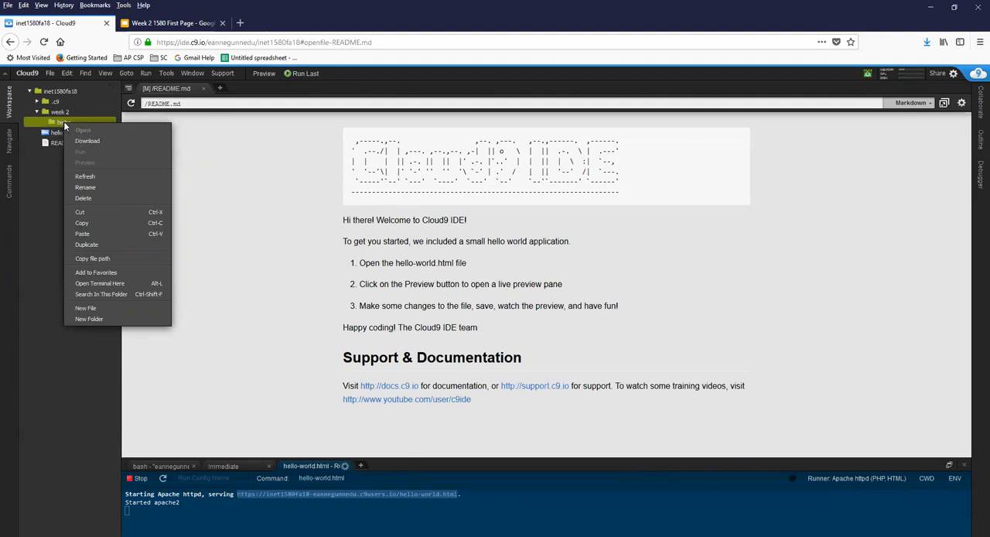
pyautogui.moveTo(85, 308)
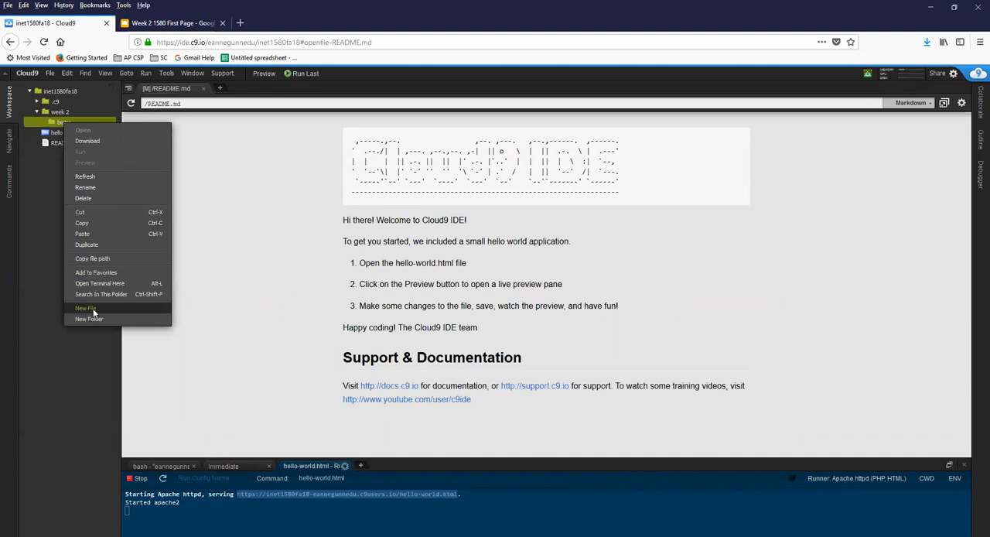
# - Create an index.html file inside the bistro folder of week2
pyautogui.click(85, 308)
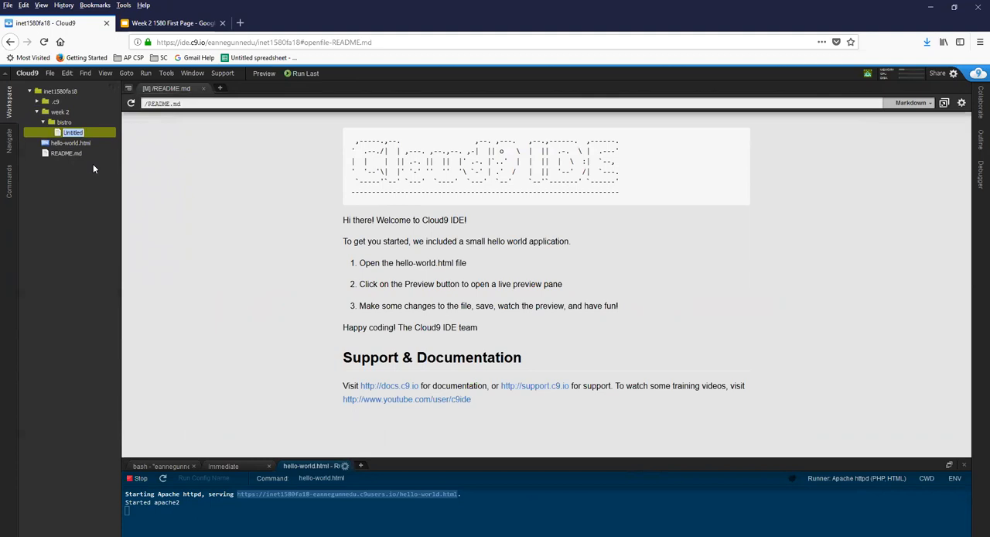
pyautogui.write('index.')
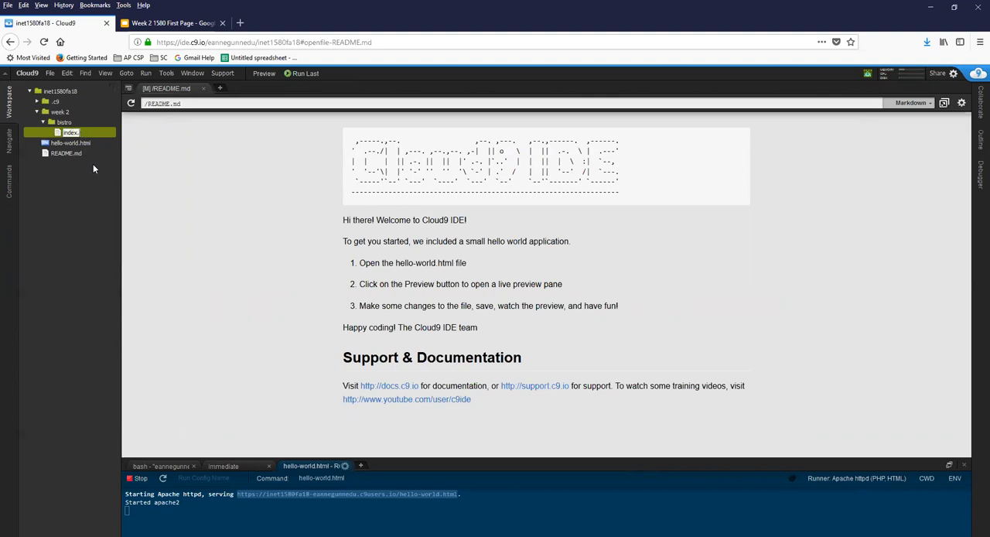
pyautogui.click(71, 133)
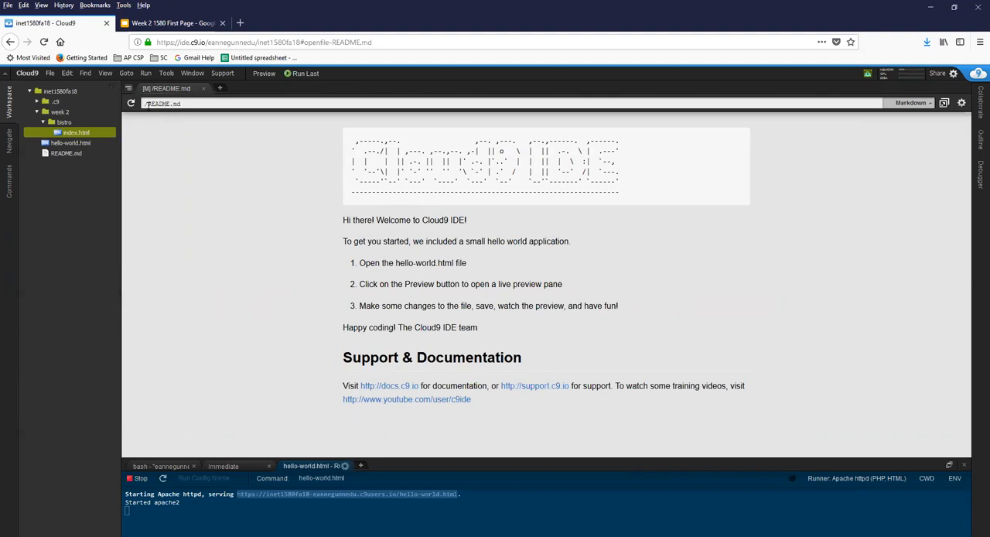
# - Create a myPark folder, which ends up inside bistro
pyautogui.rightClick(55, 112)
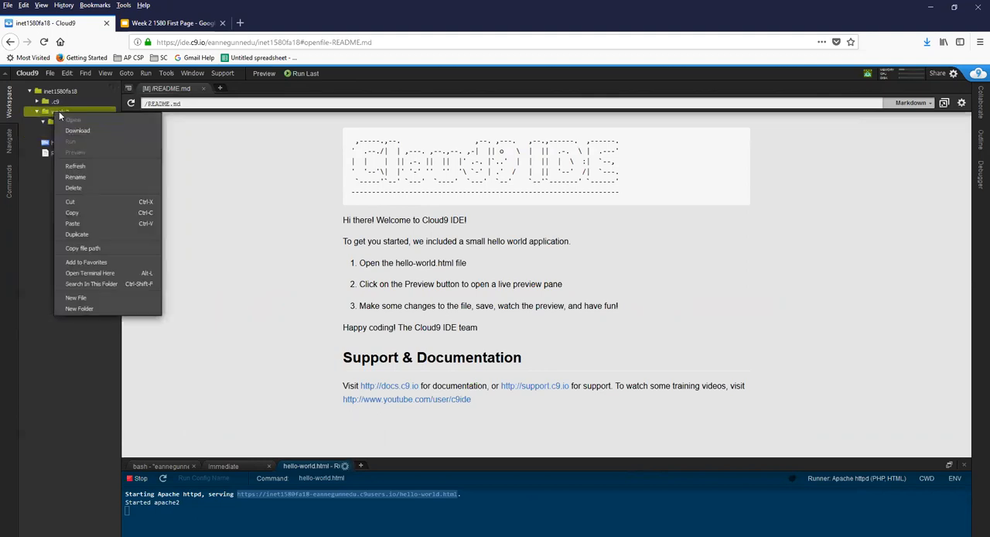
pyautogui.moveTo(43, 132)
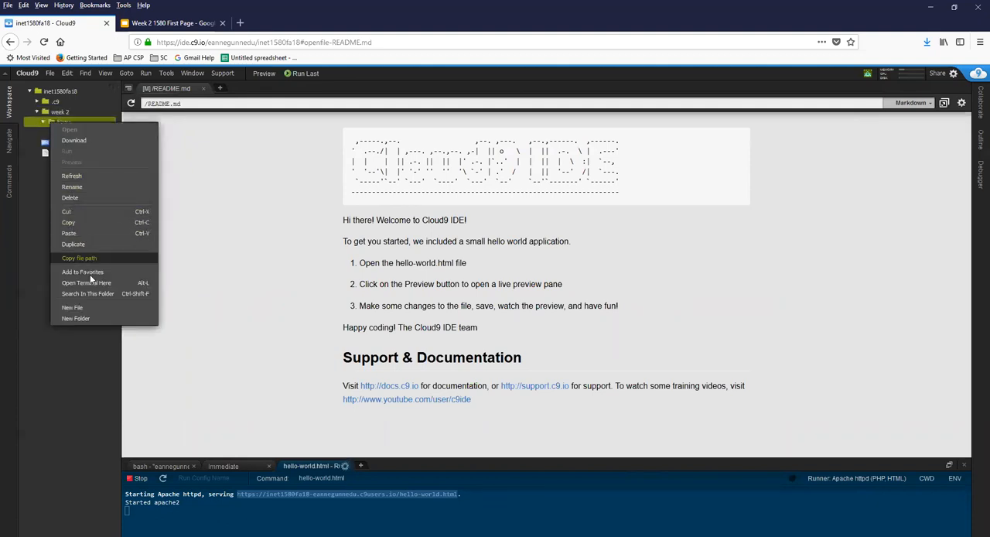
pyautogui.click(76, 317)
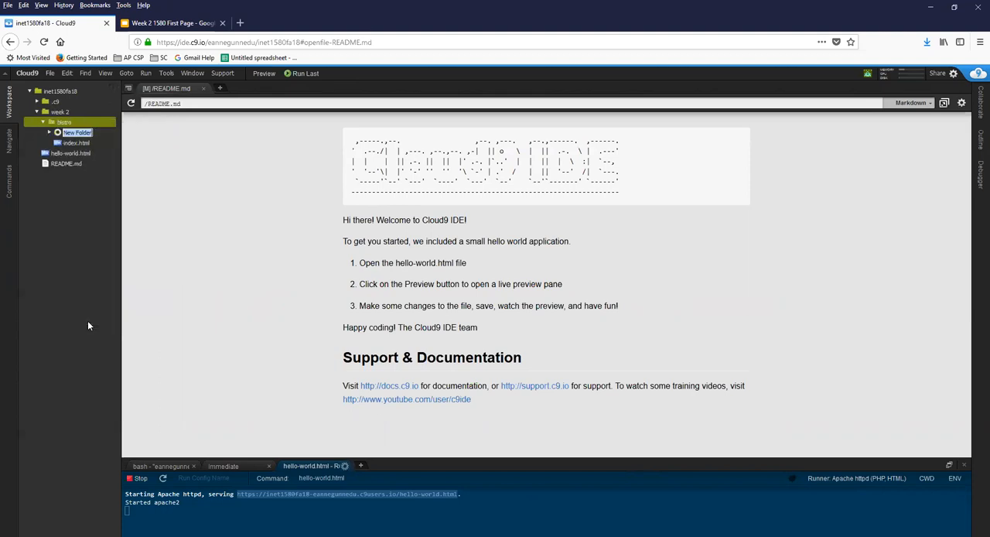
pyautogui.write('myPark')
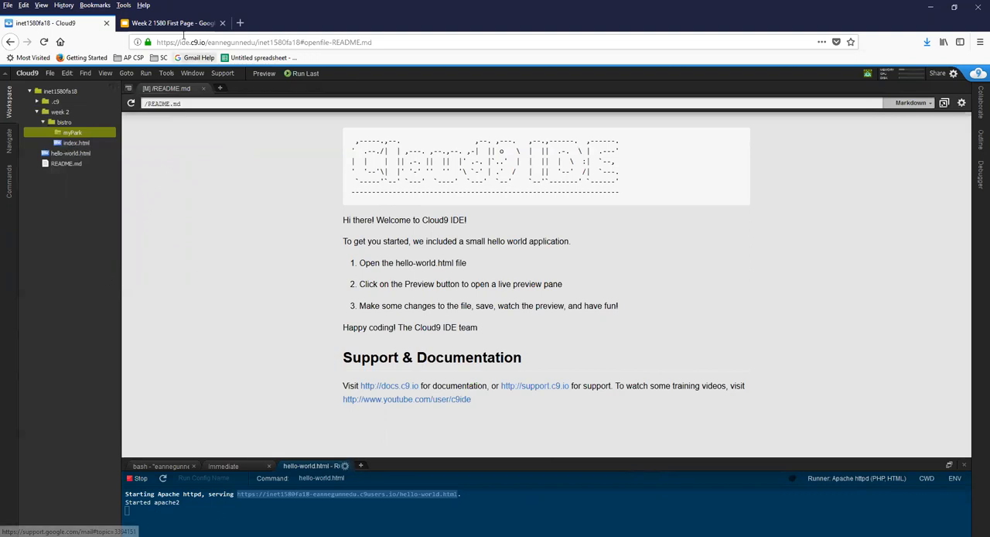
# - Compare the slide's required Week 2 structure with the Cloud9 workspace tree
pyautogui.click(170, 22)
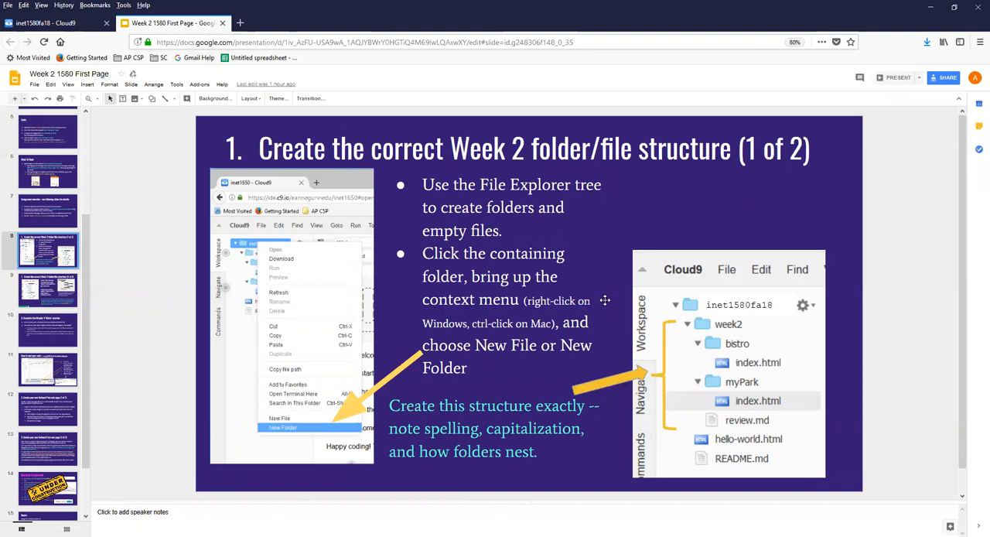
pyautogui.click(54, 22)
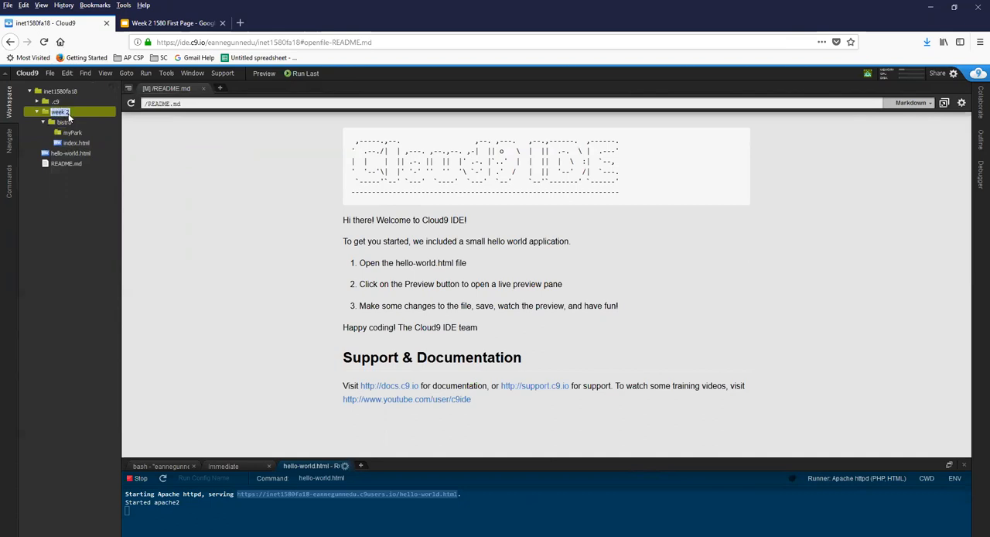
# - Drag myPark out of bistro so it sits directly under week2 beside bistro
pyautogui.click(59, 112)
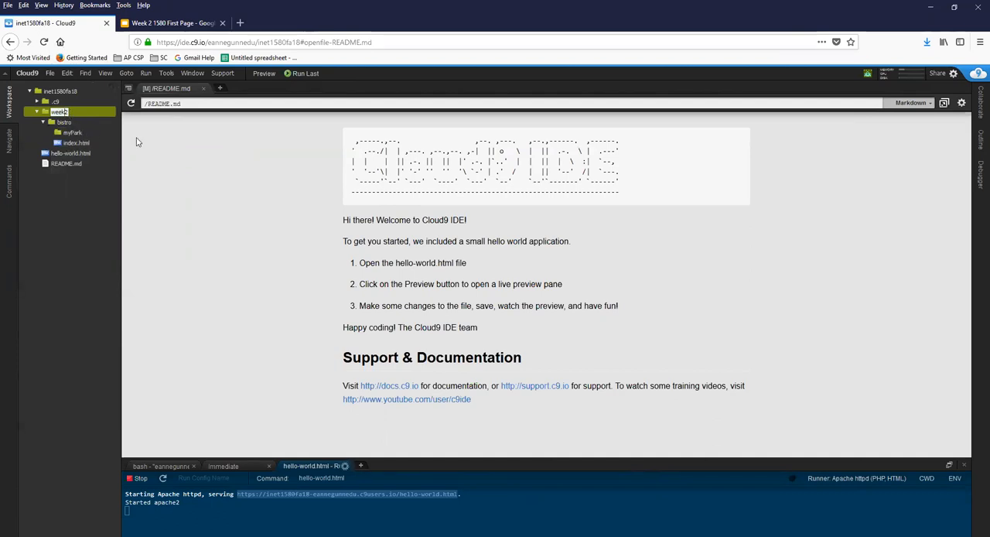
pyautogui.click(59, 111)
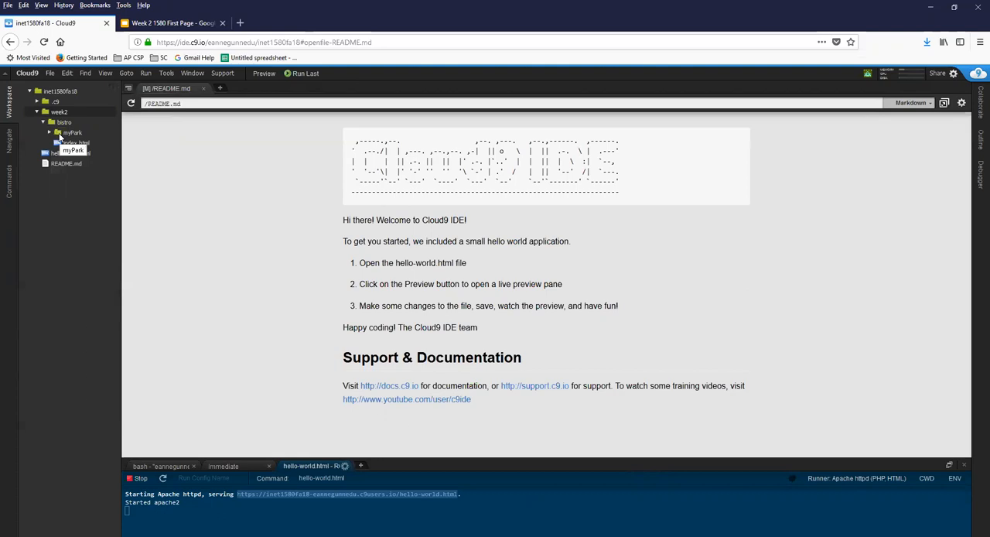
pyautogui.click(71, 133)
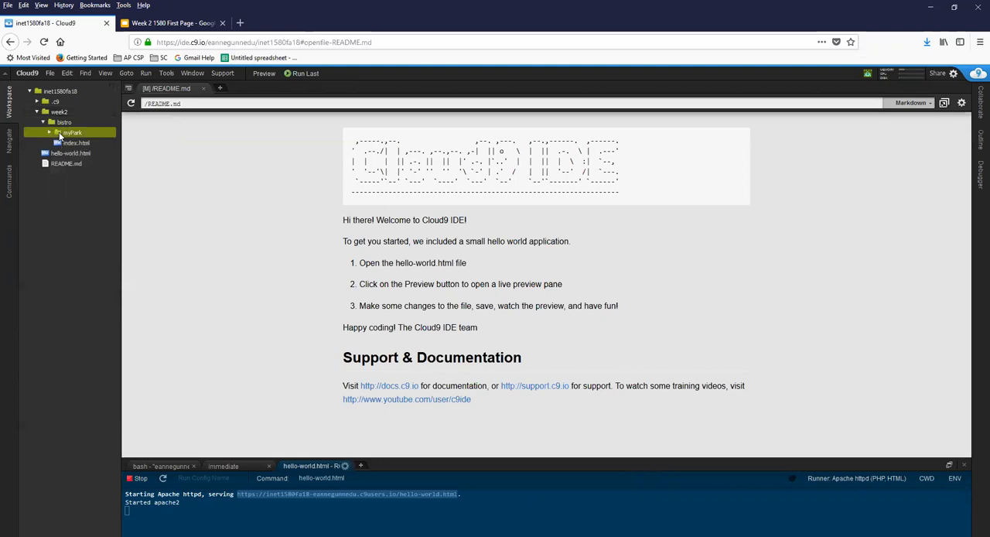